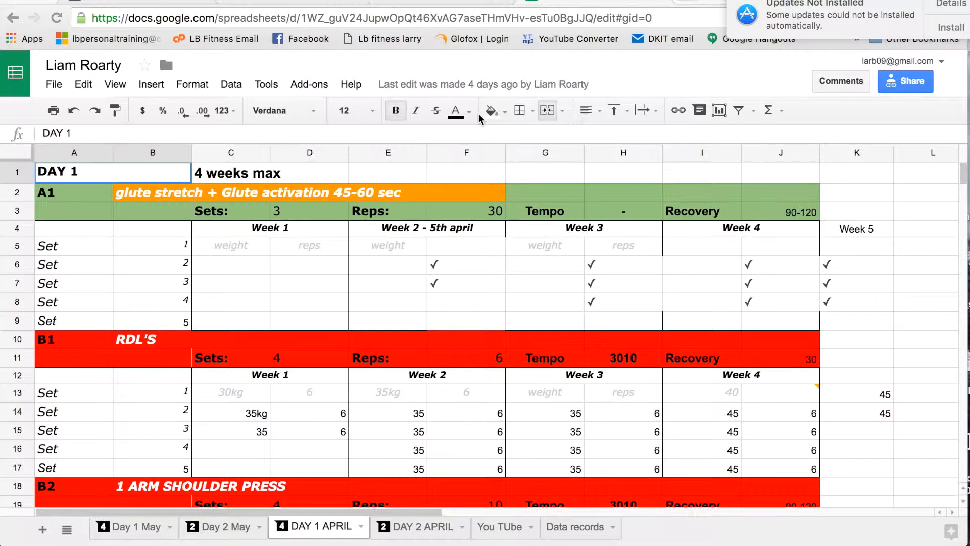
mouse_move(339, 271)
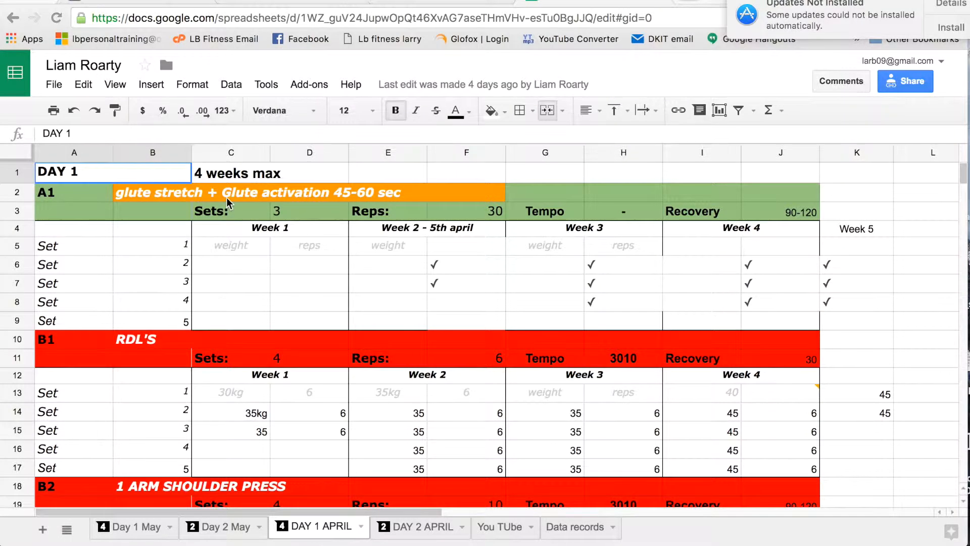
mouse_move(341, 191)
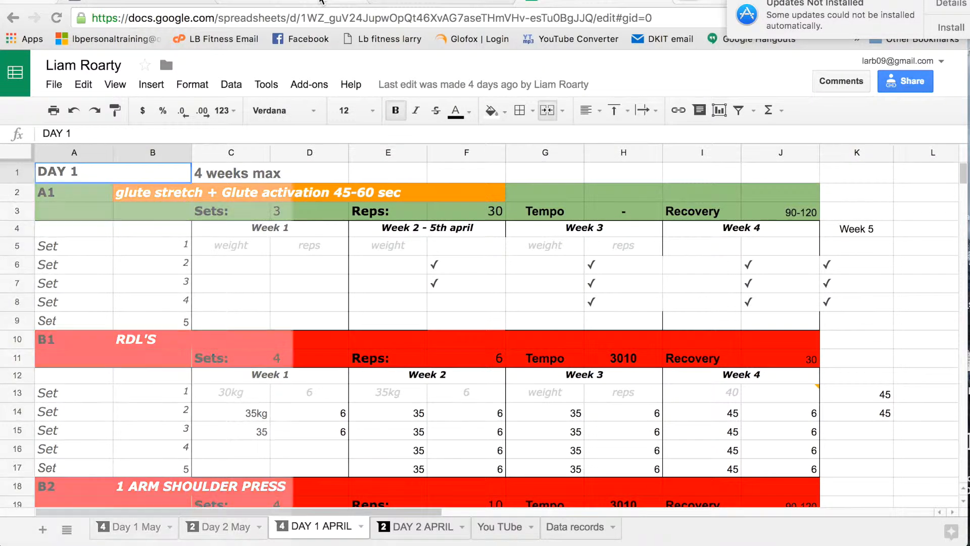
Switch from the DAY 1 APRIL log to the client's Messenger conversation tab.
left_click(308, 39)
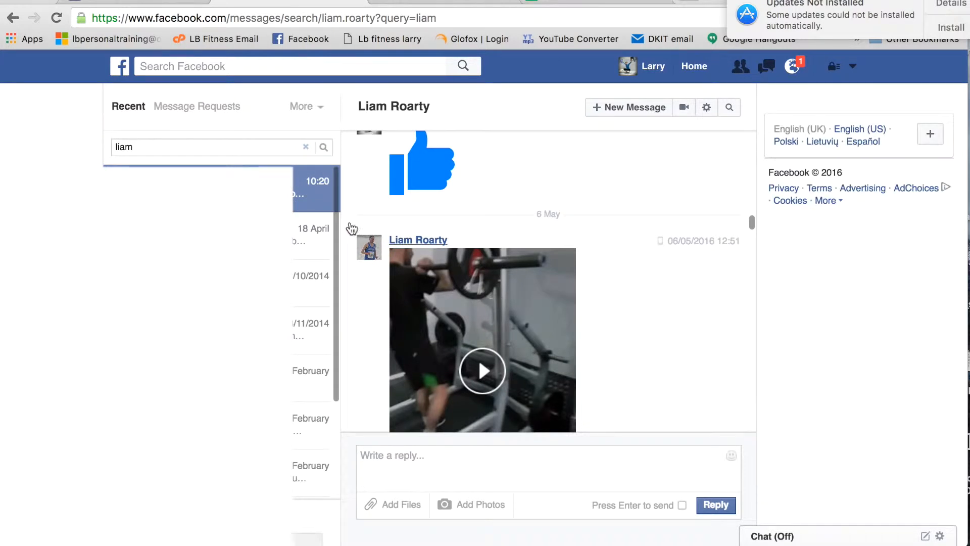
left_click(306, 147)
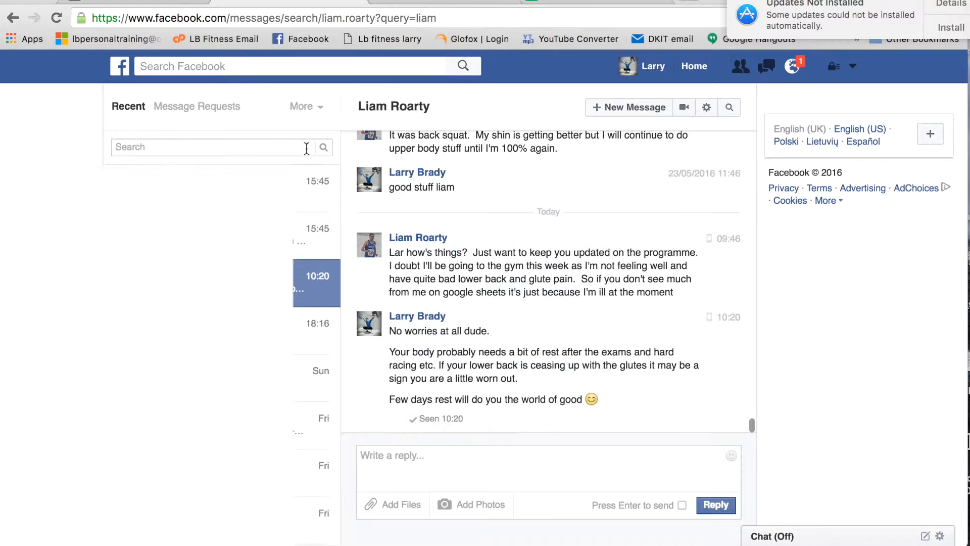
scroll("up", 3)
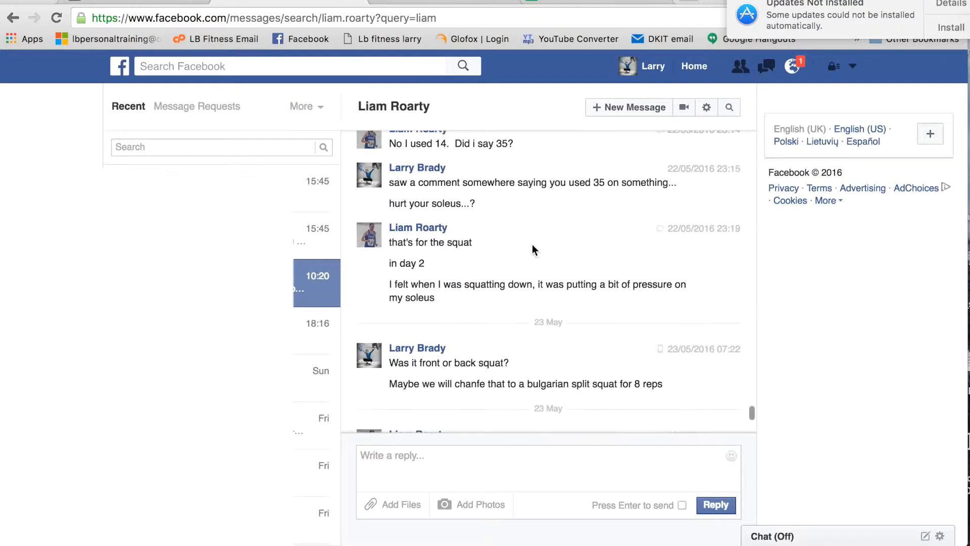
scroll("up", 3)
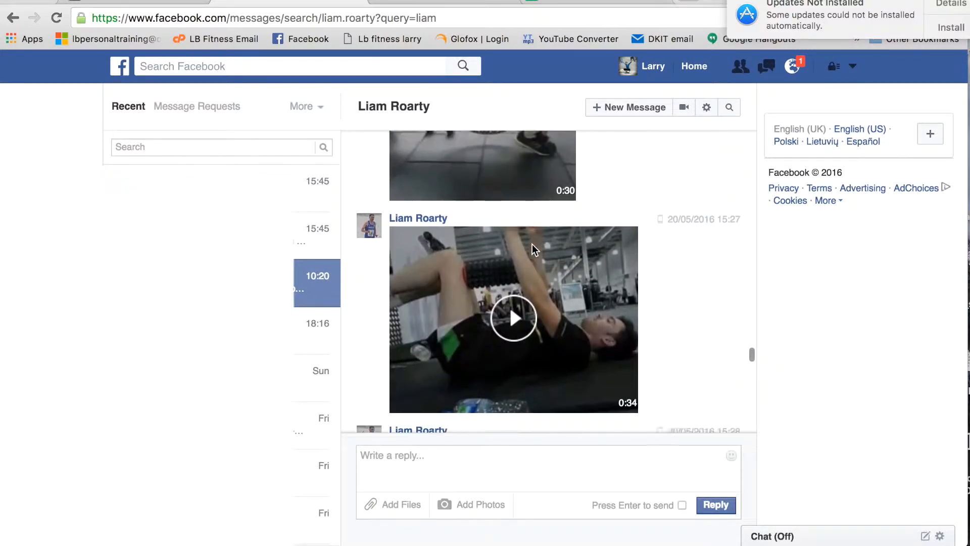
left_click(513, 320)
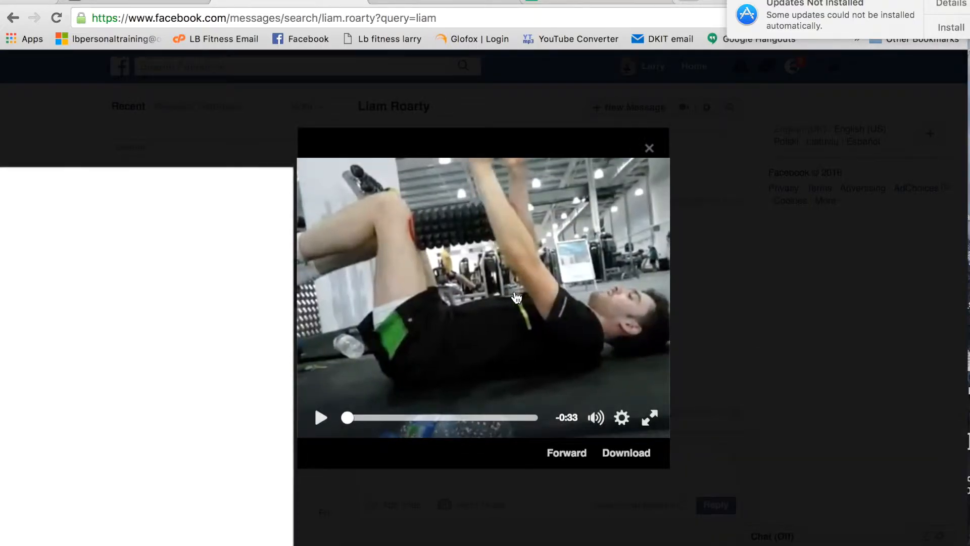
left_click(595, 418)
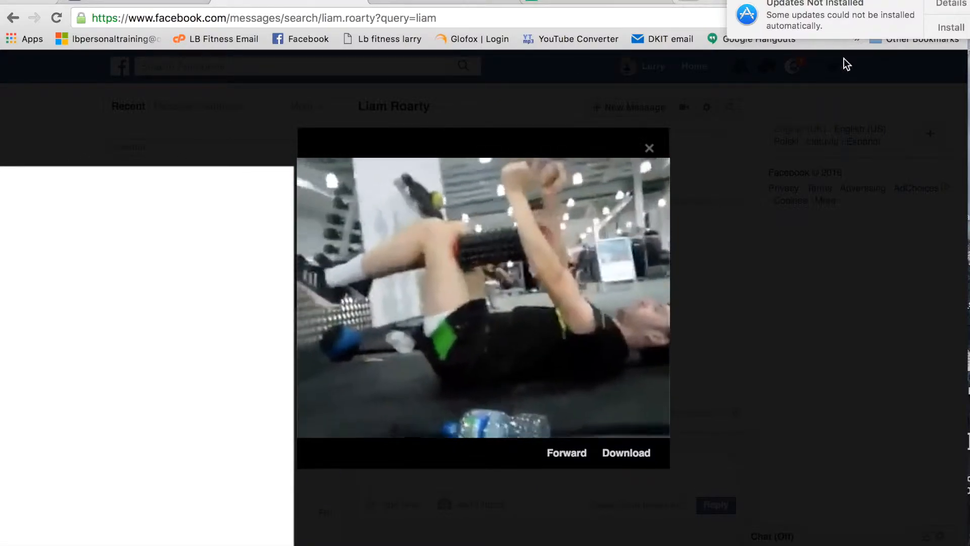
mouse_move(650, 148)
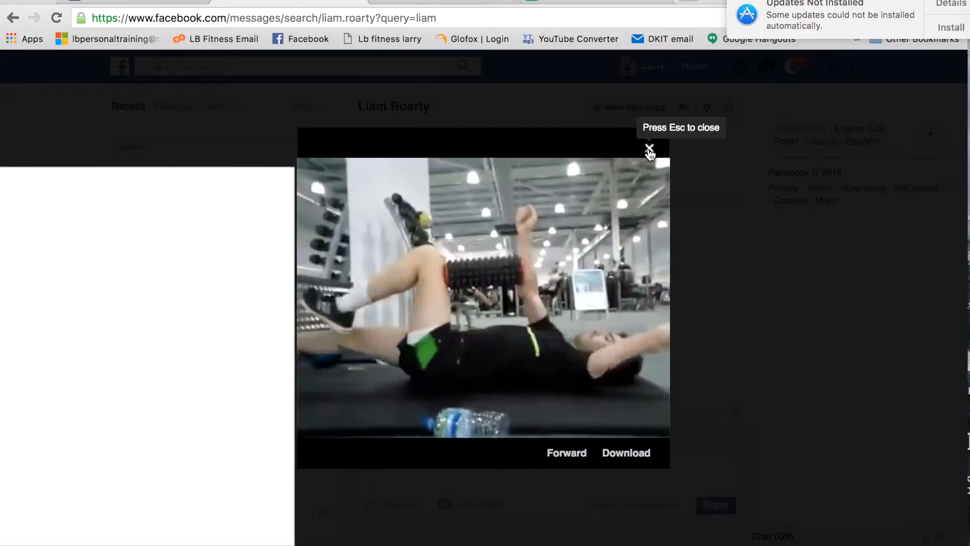
left_click(648, 150)
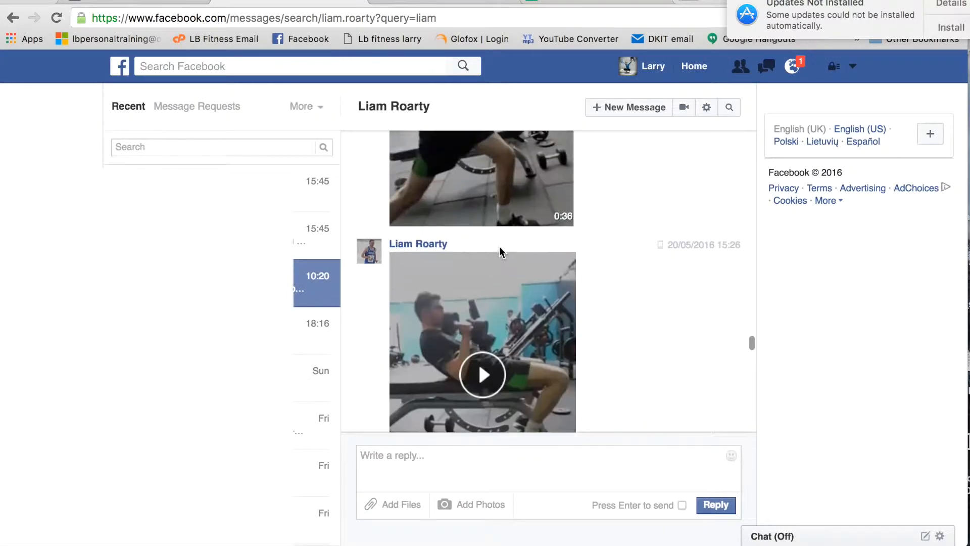
scroll("up", 3)
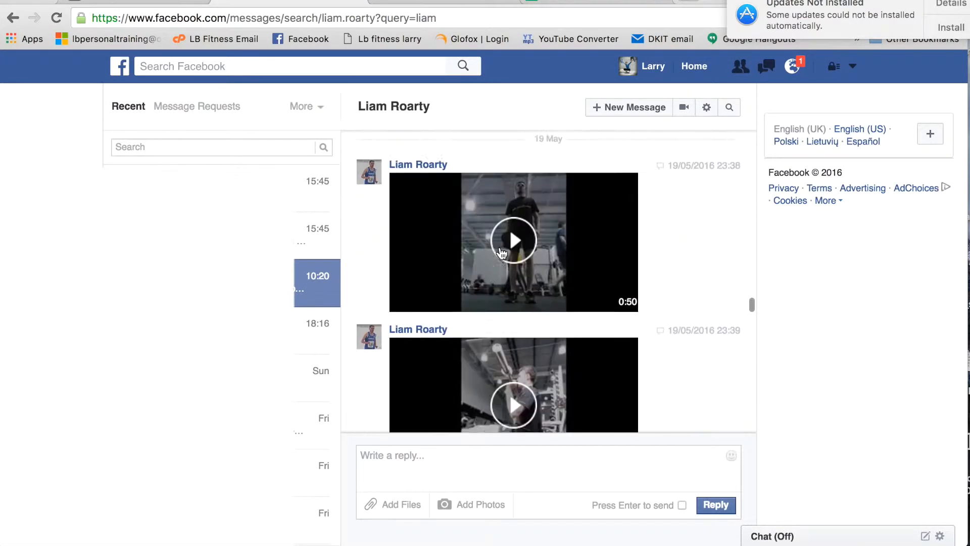
scroll("down", 3)
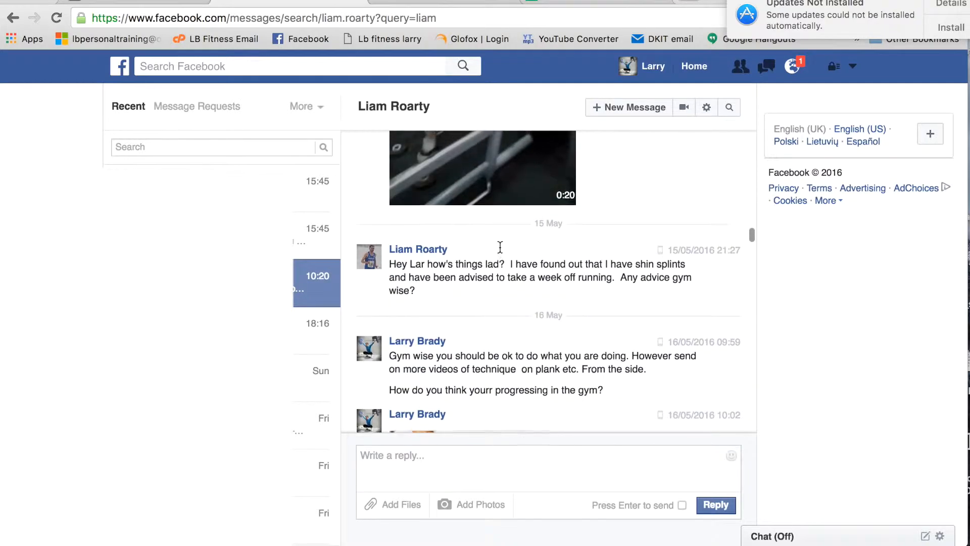
left_click(482, 167)
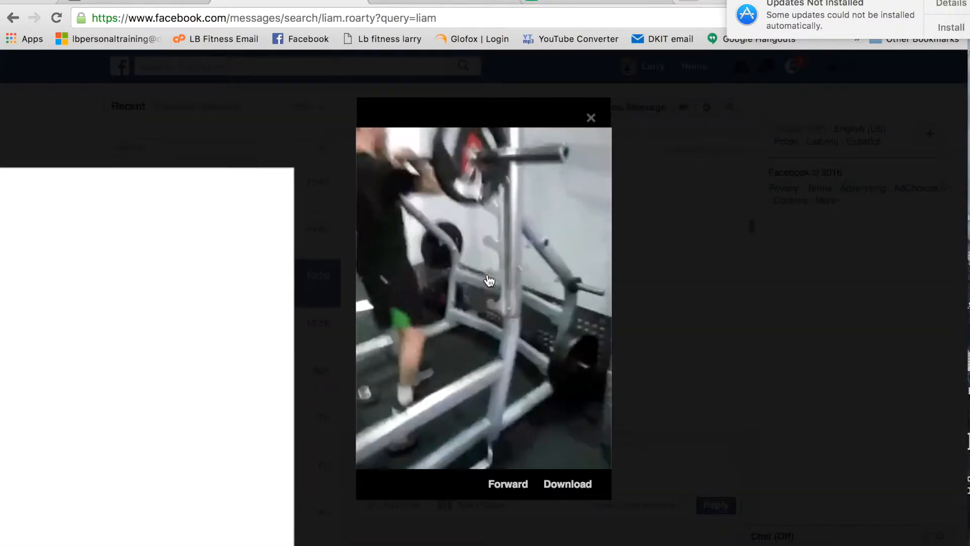
left_click(484, 282)
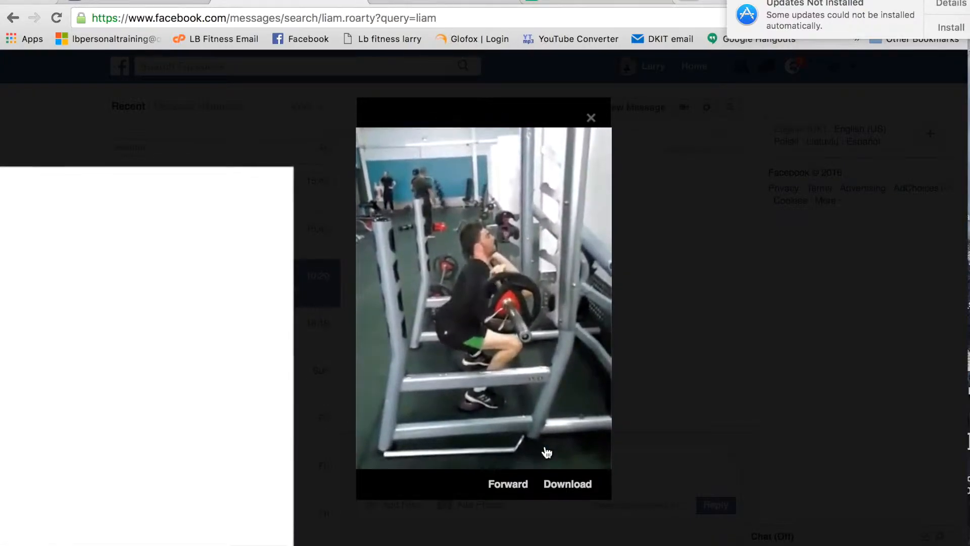
left_click(590, 117)
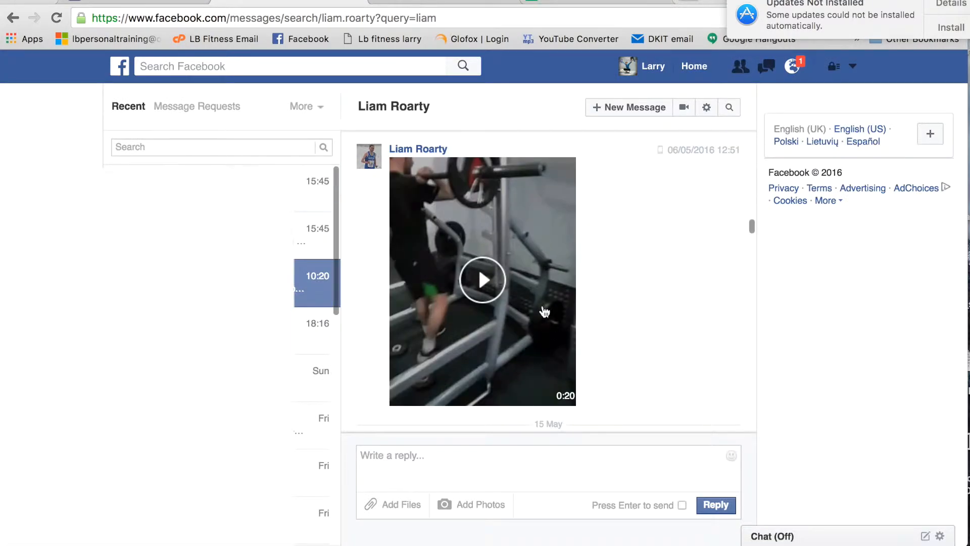
Read the coaching messages about shin splints and squats, then return to the DAY 1 APRIL log.
scroll("down", 3)
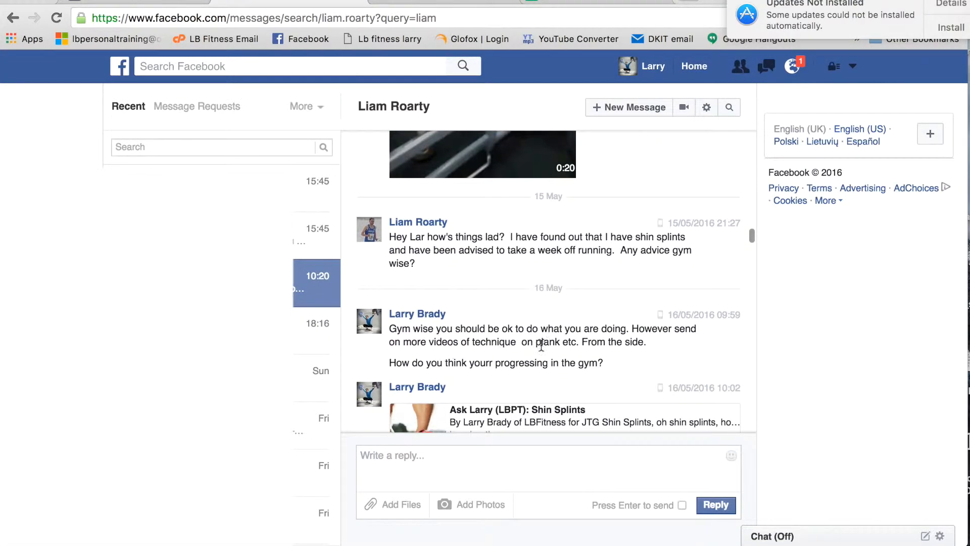
scroll("down", 3)
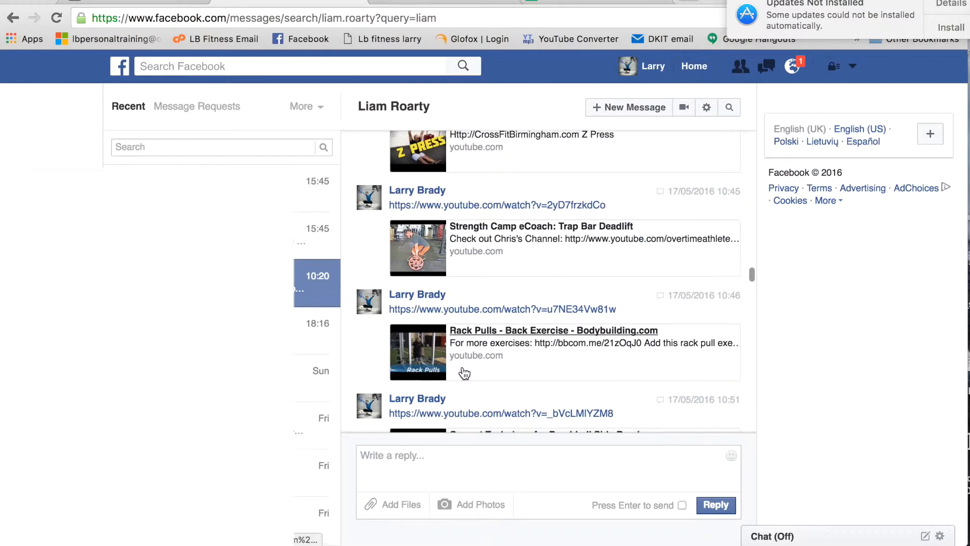
scroll("down", 3)
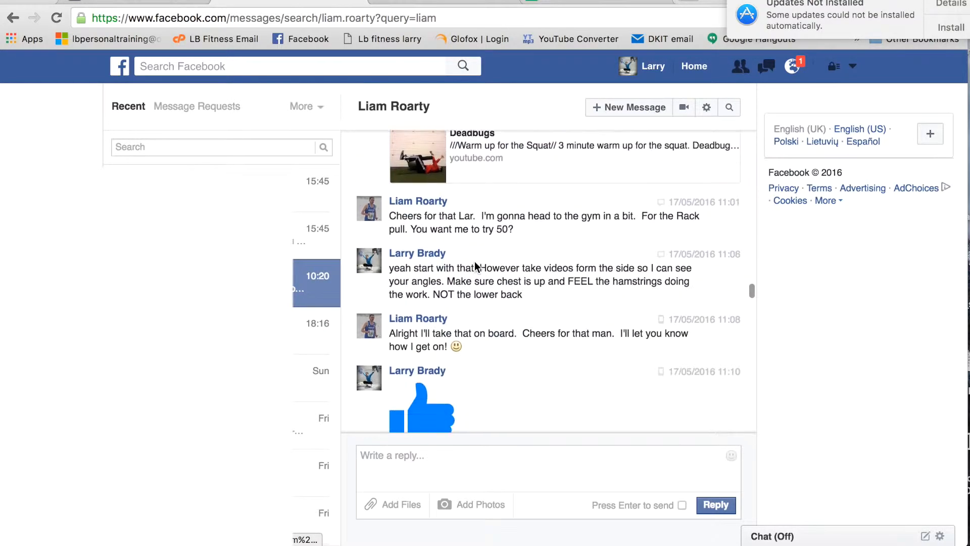
scroll("down", 3)
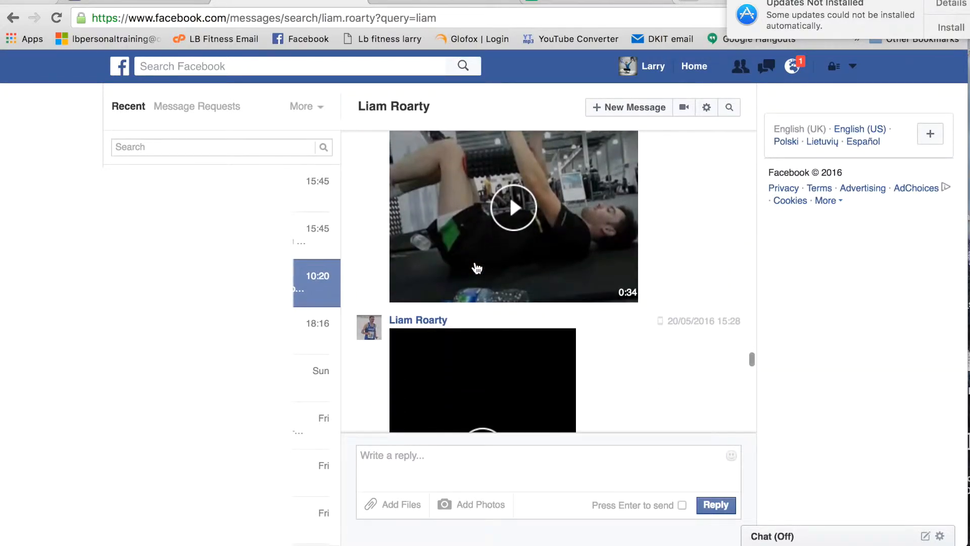
scroll("up", 3)
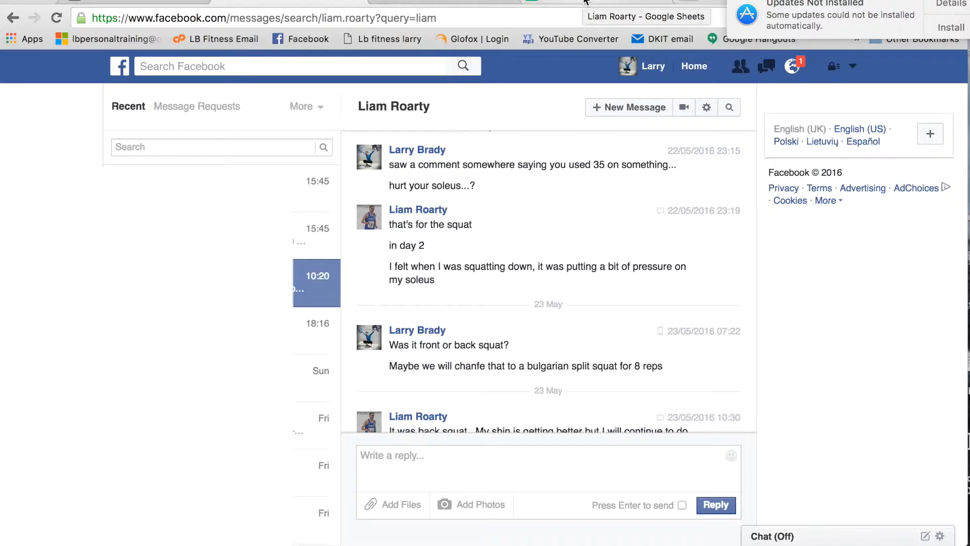
left_click(646, 17)
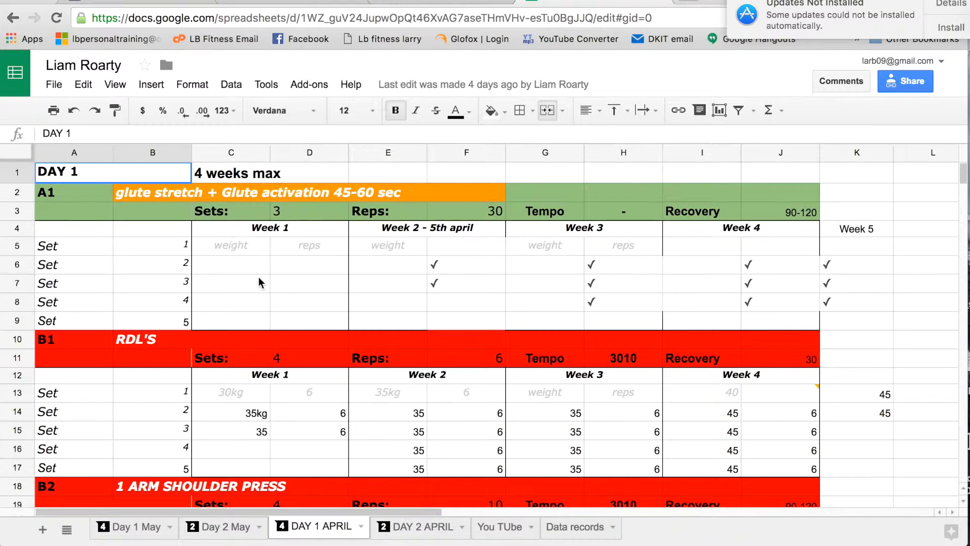
mouse_move(277, 274)
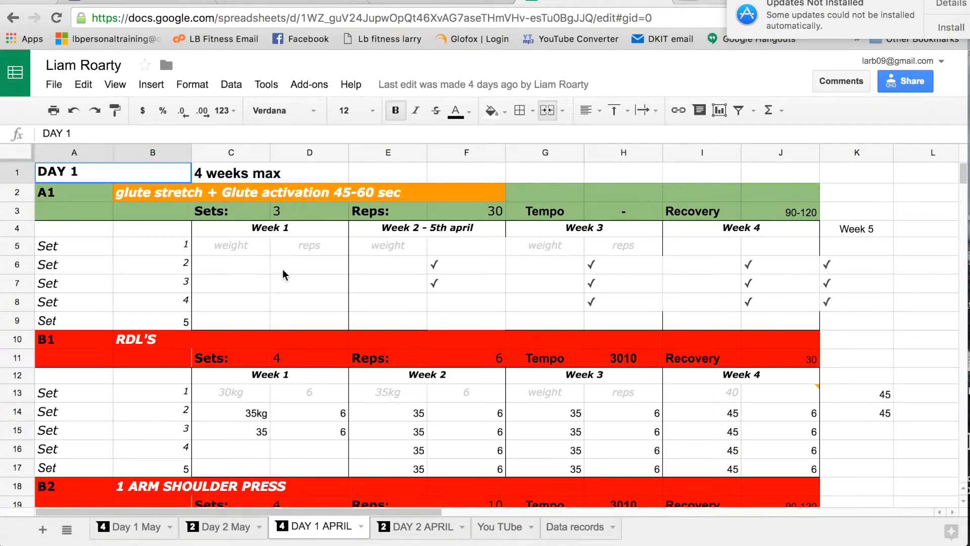
mouse_move(251, 371)
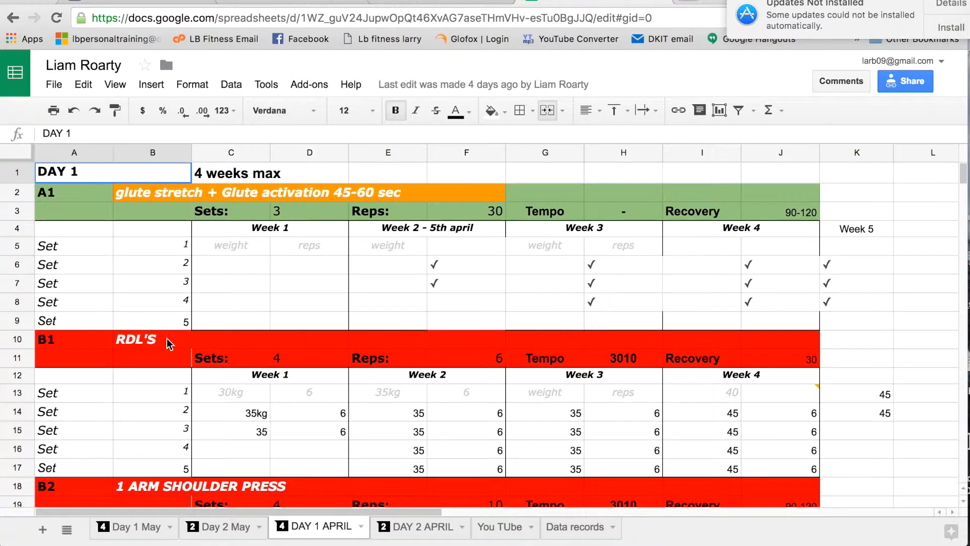
mouse_move(483, 382)
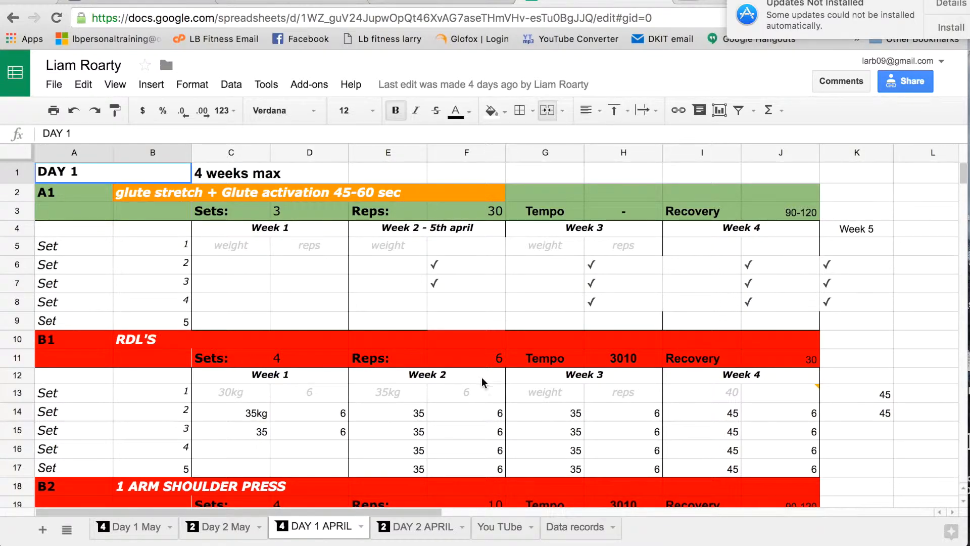
mouse_move(752, 455)
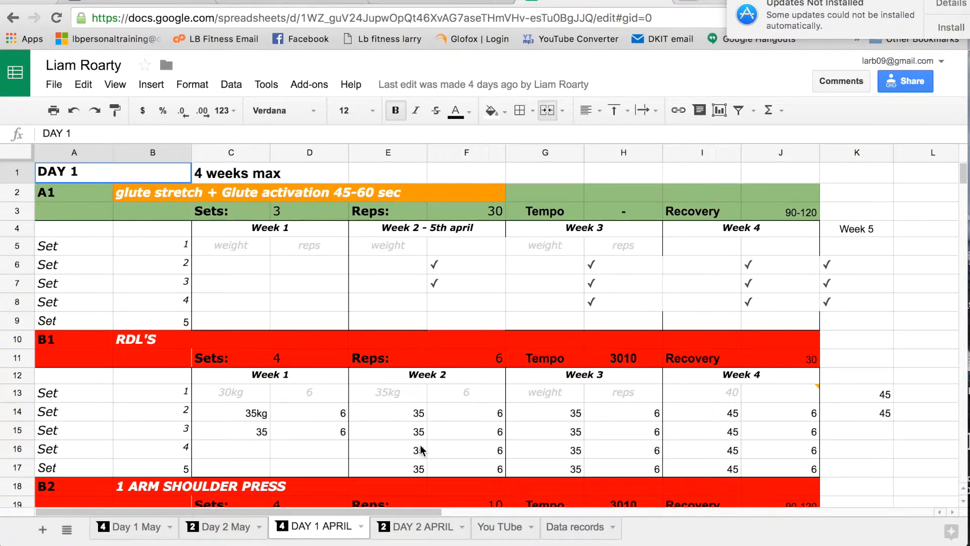
Enter 12.5 kg for the first Week 2 set of B2 1 ARM SHOULDER PRESS.
scroll("down", 3)
type("7")
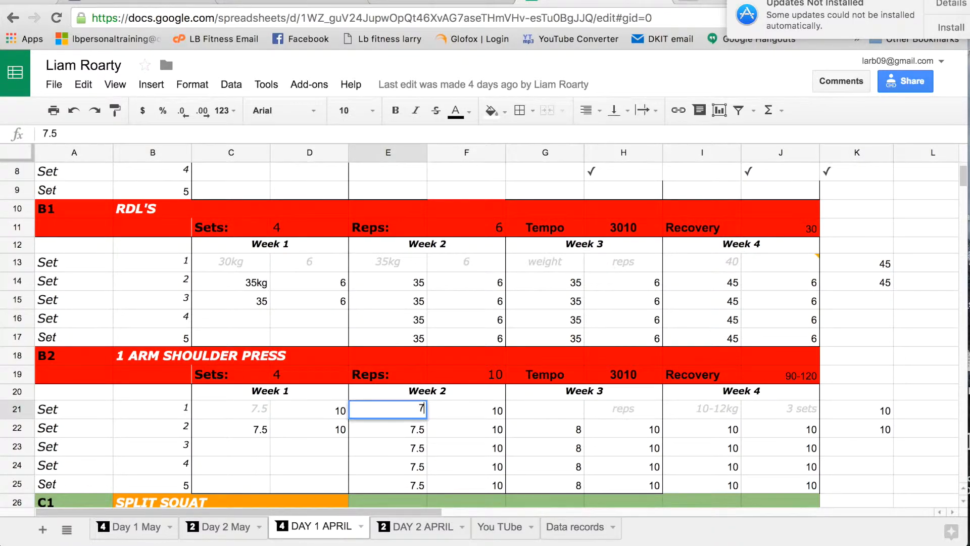
type("12.5")
left_click(466, 410)
type("8")
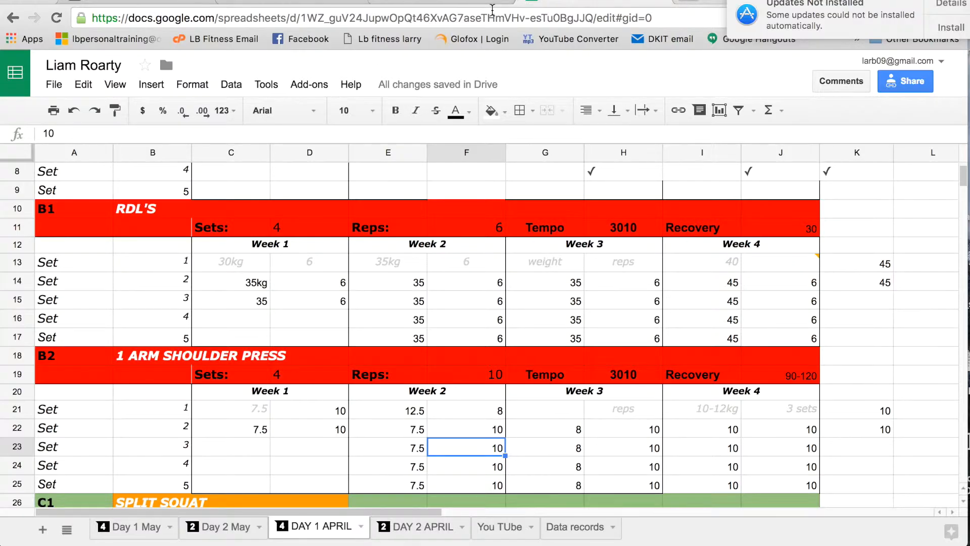
mouse_move(420, 446)
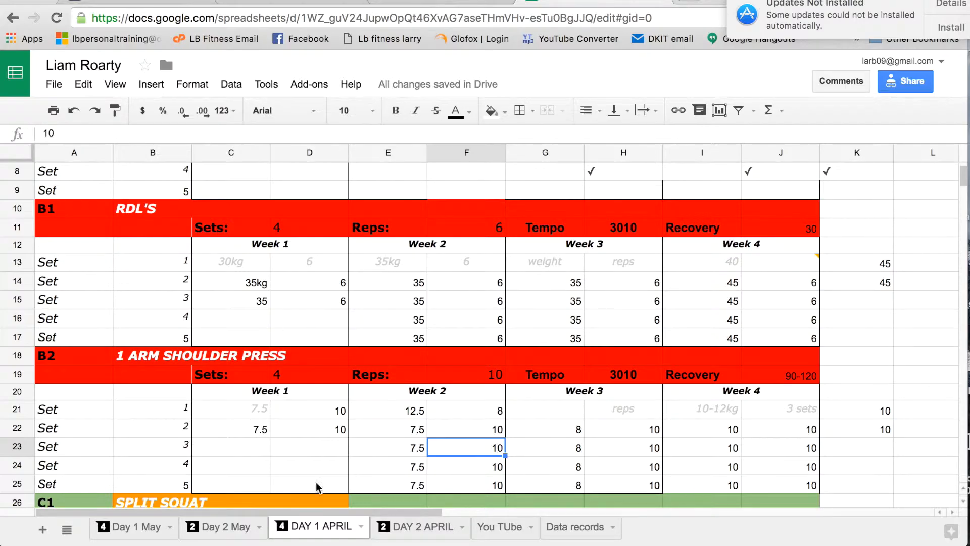
Review the front squat and bench press sections on the Day 2 May sheet.
left_click(133, 527)
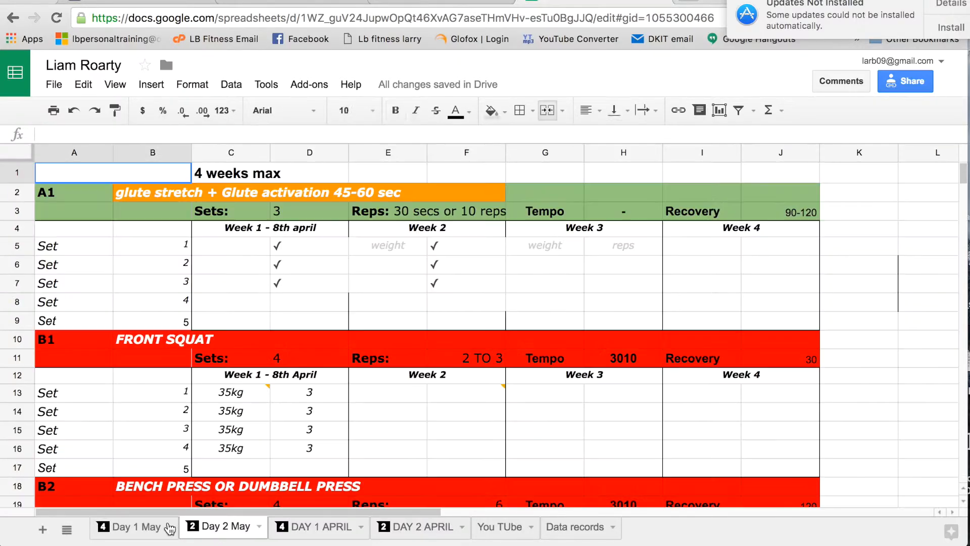
scroll("down", 3)
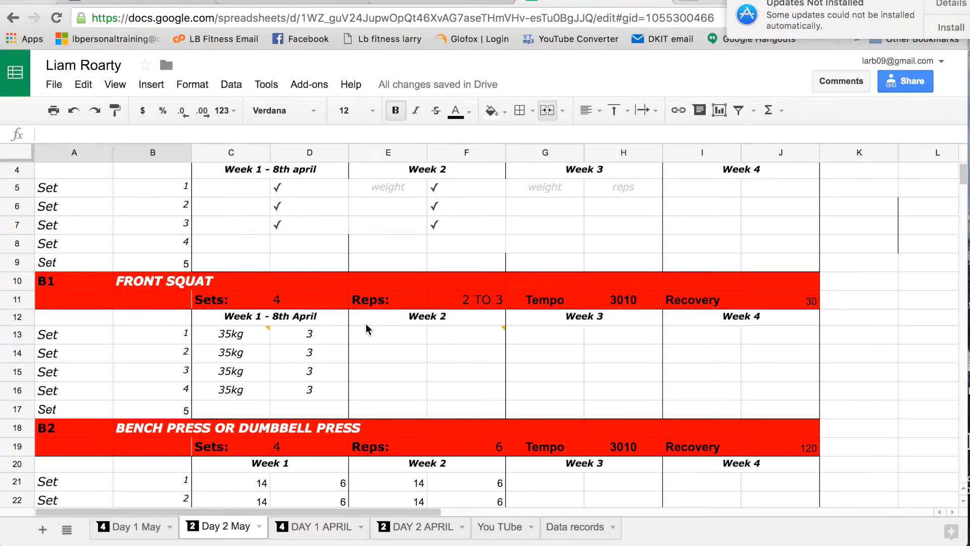
scroll("up", 3)
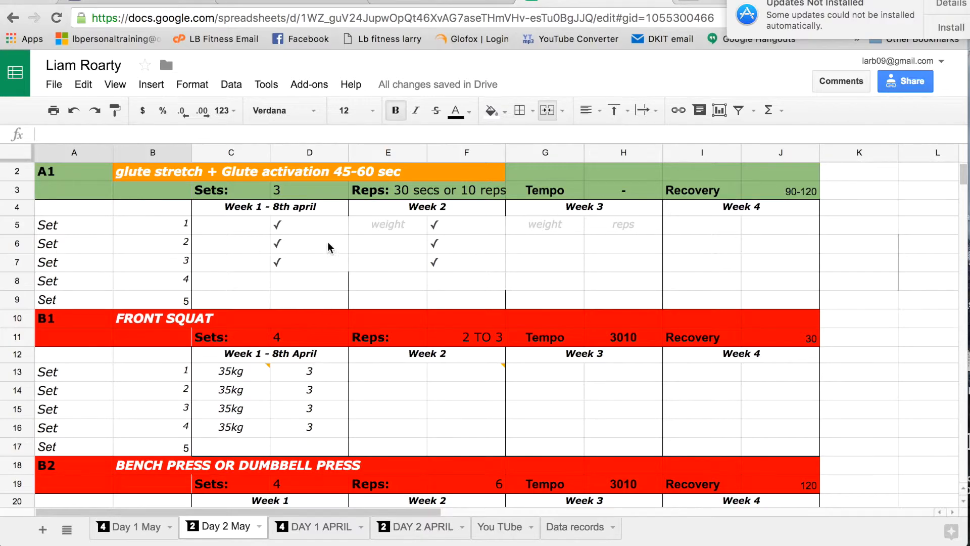
mouse_move(309, 208)
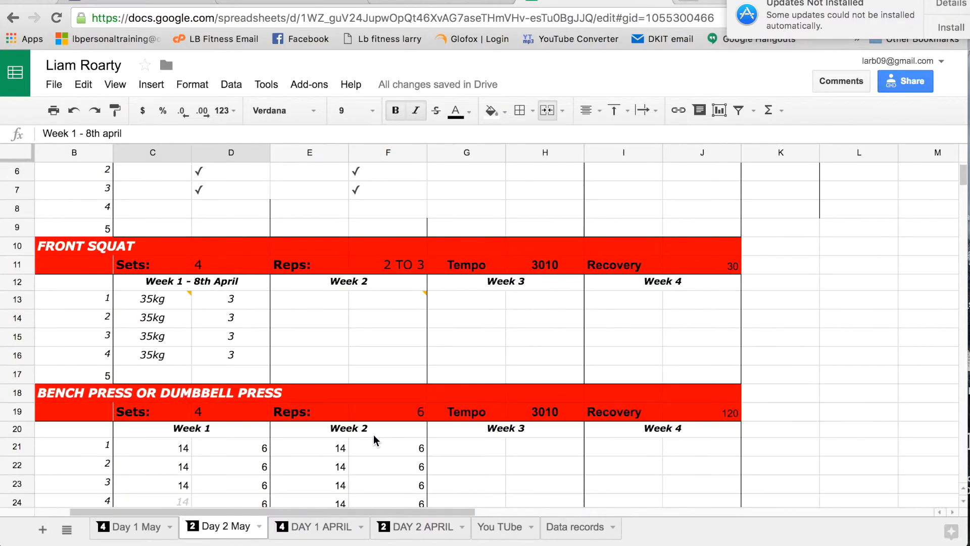
scroll("up", 3)
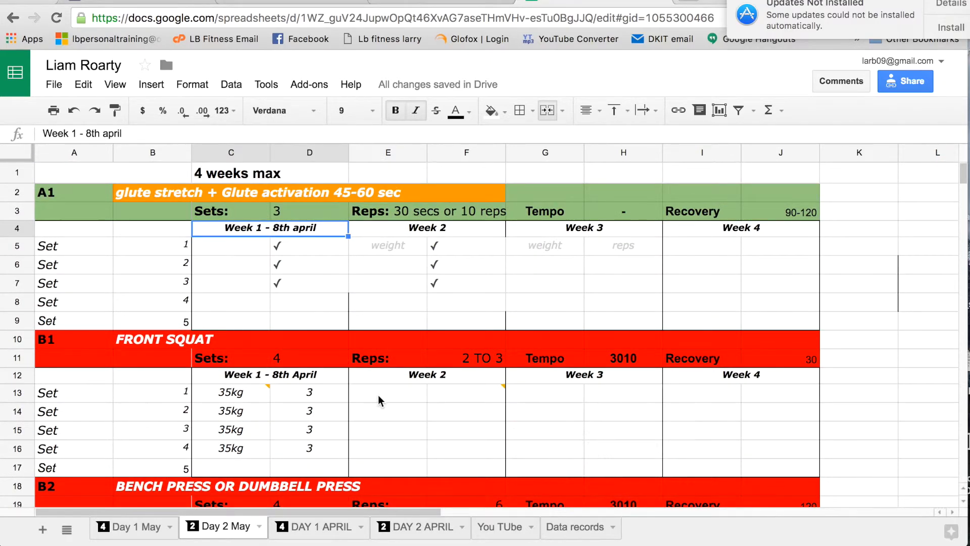
scroll("down", 3)
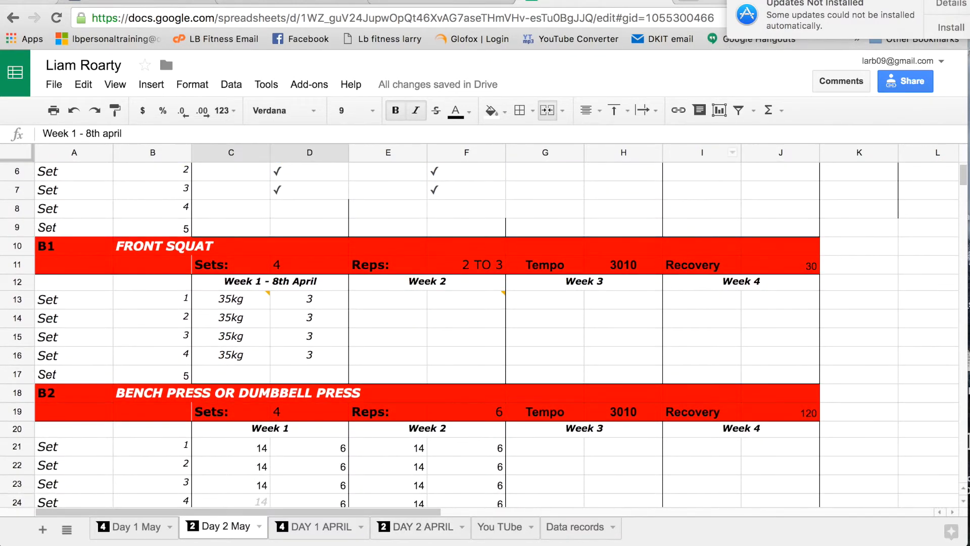